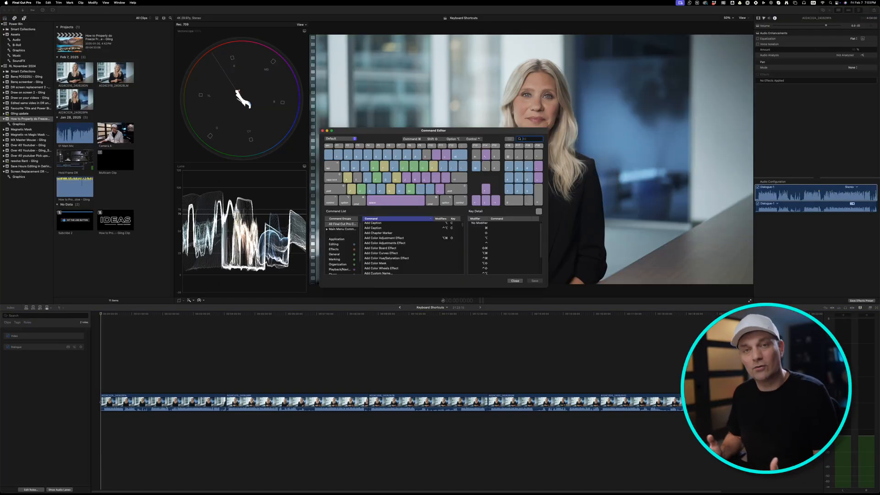
# Step: Blade the interview clip at the playhead, try trimming its start and end, then undo the trims
pyautogui.click(514, 280)
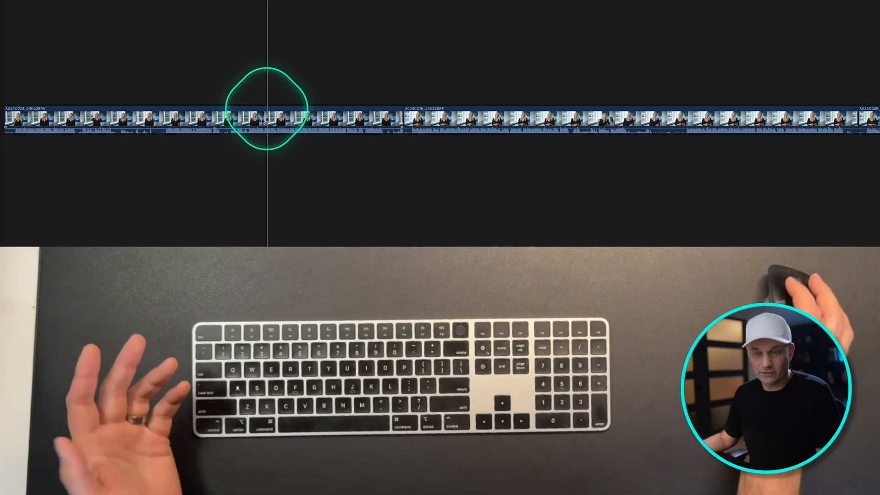
pyautogui.press('cmd+b')
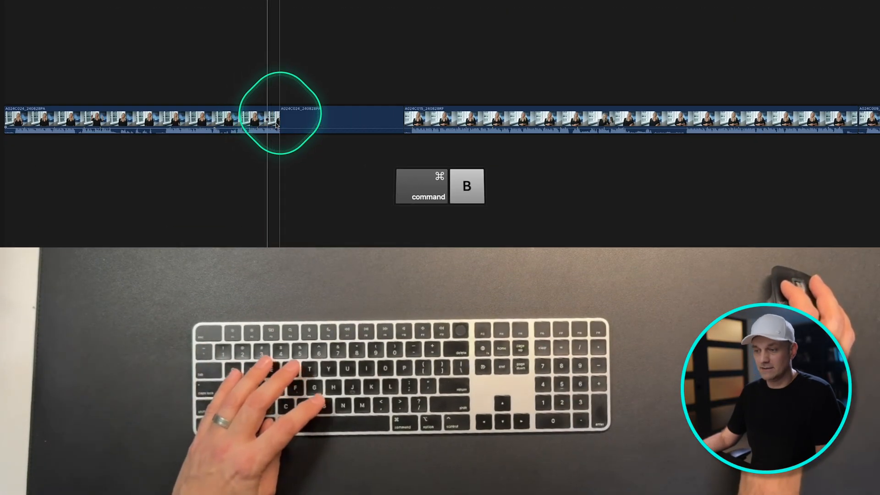
pyautogui.press('option+[')
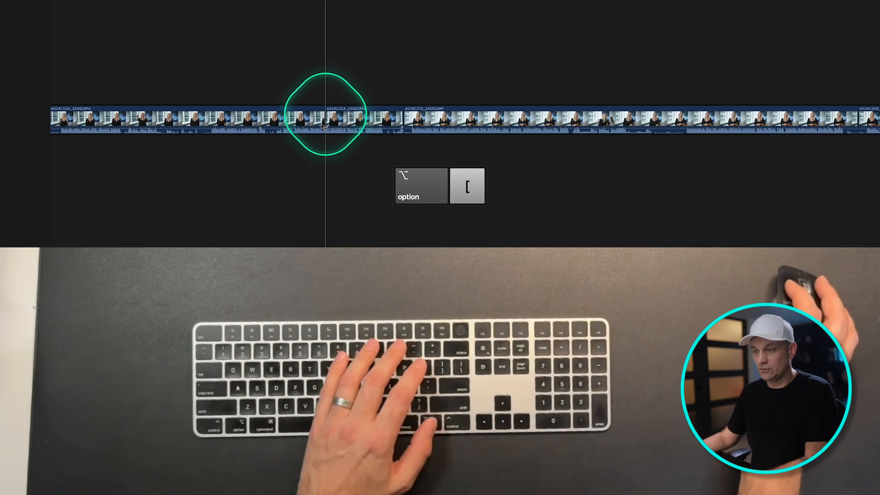
pyautogui.press('option+[')
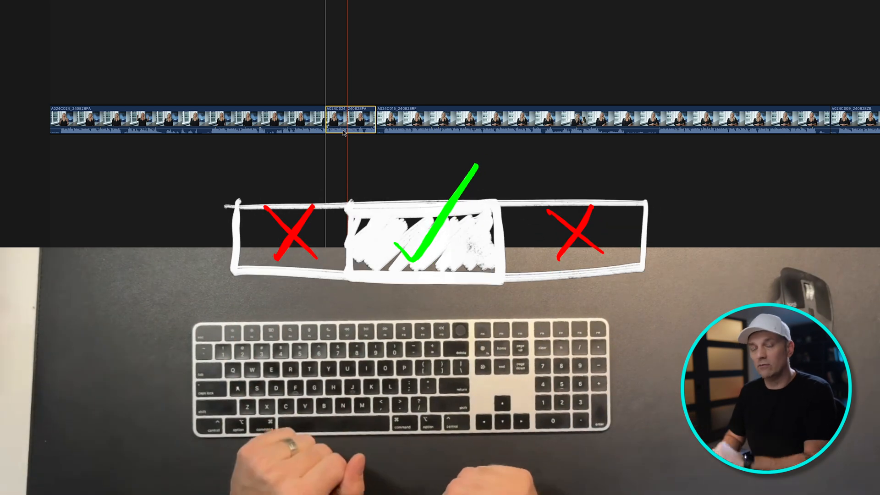
pyautogui.press('cmd+z')
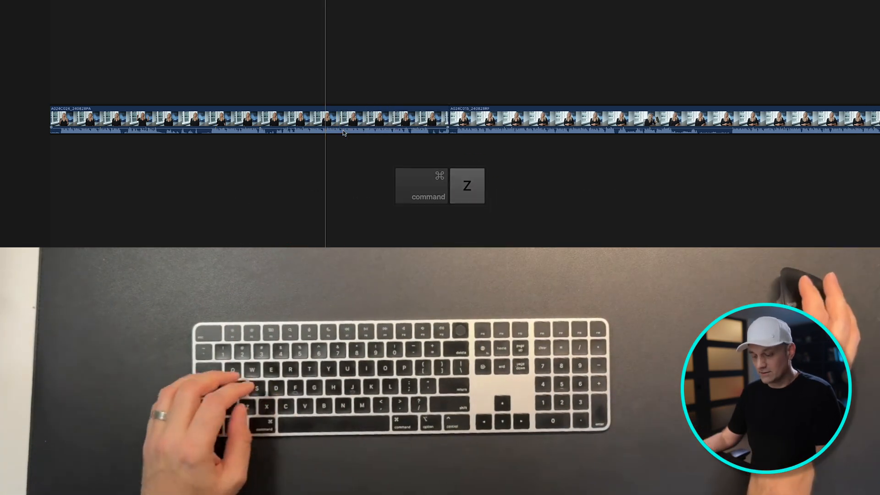
pyautogui.press('cmd+z')
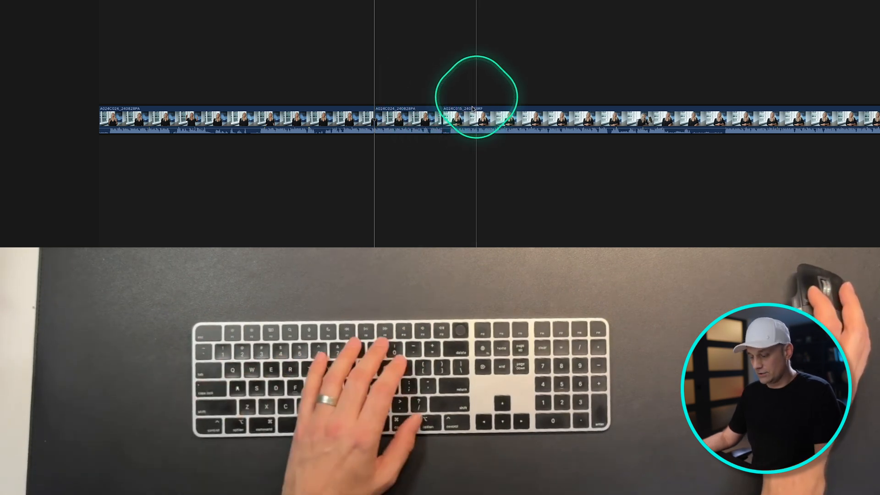
# Step: Blade the interview clip again at the playhead position
pyautogui.press('cmd+b')
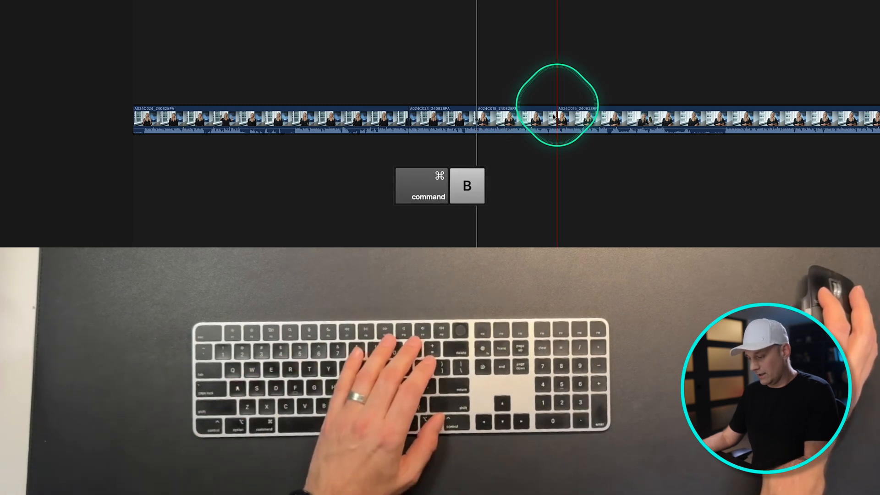
pyautogui.press('cmd+b')
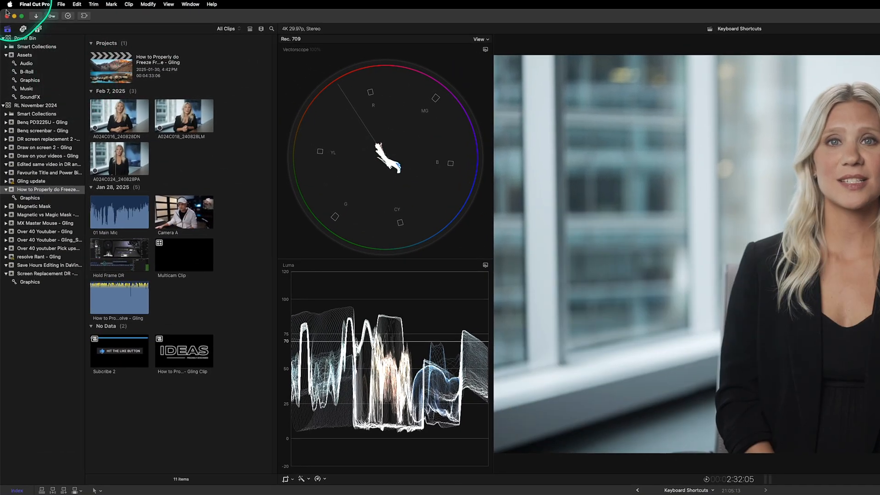
# Step: Duplicate the Default command set as 'Rafael Keyboard Shortcuts' and load it in the Command Editor
pyautogui.click(35, 4)
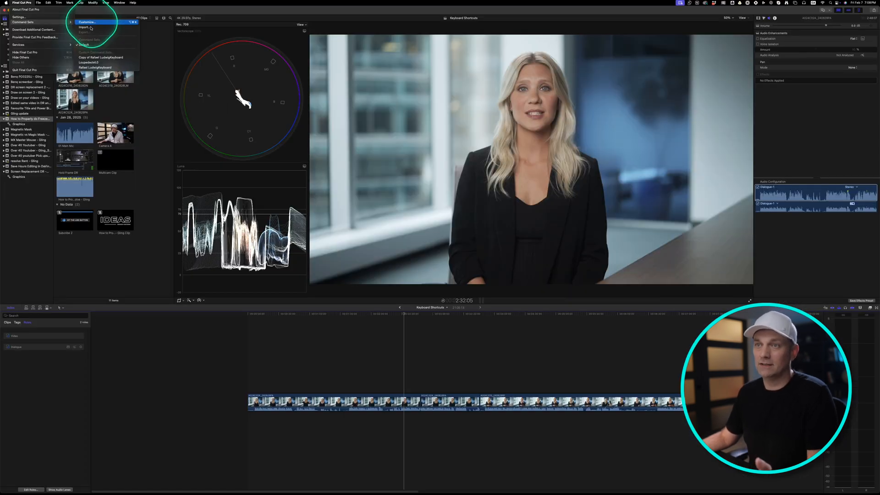
pyautogui.click(86, 22)
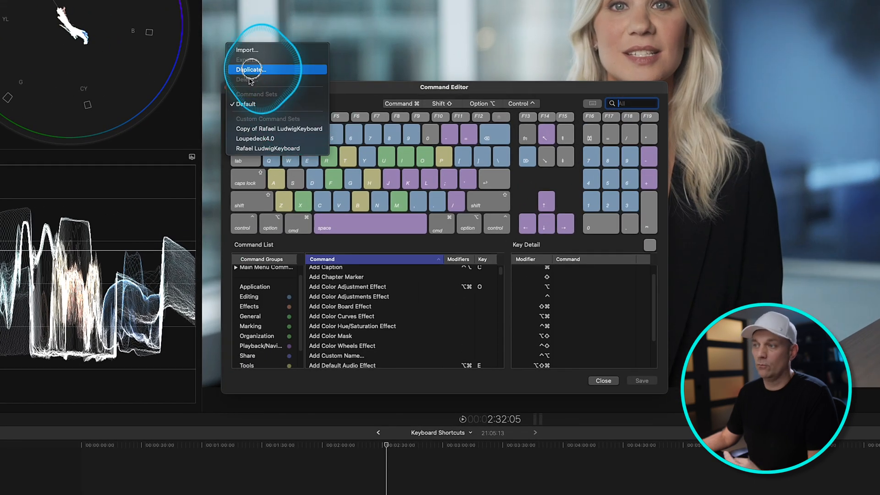
pyautogui.click(249, 68)
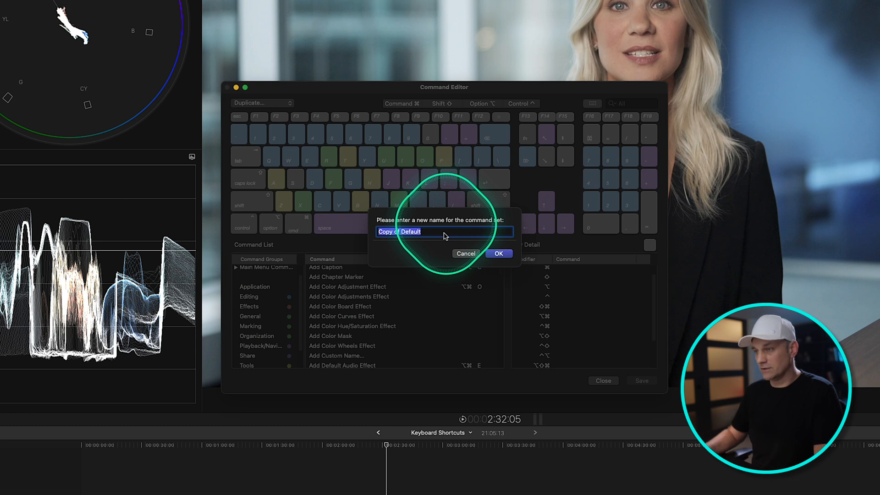
pyautogui.write('Rafael Keyboard Shortcuts')
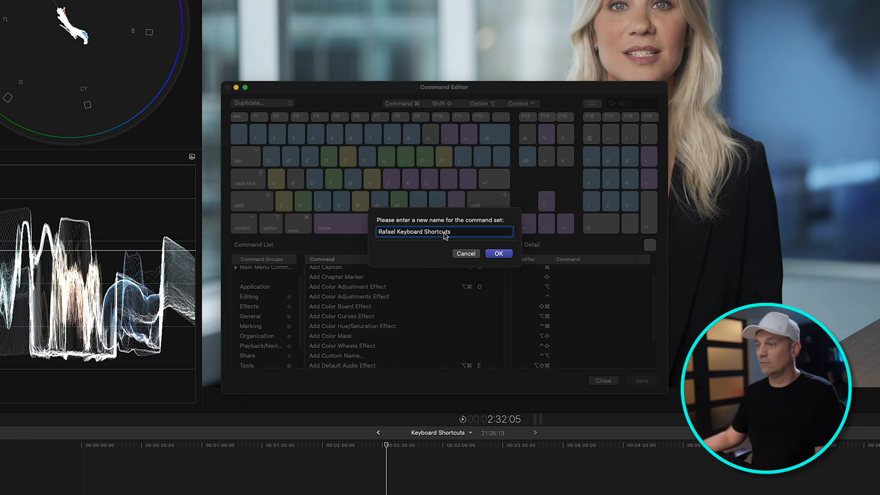
pyautogui.click(497, 253)
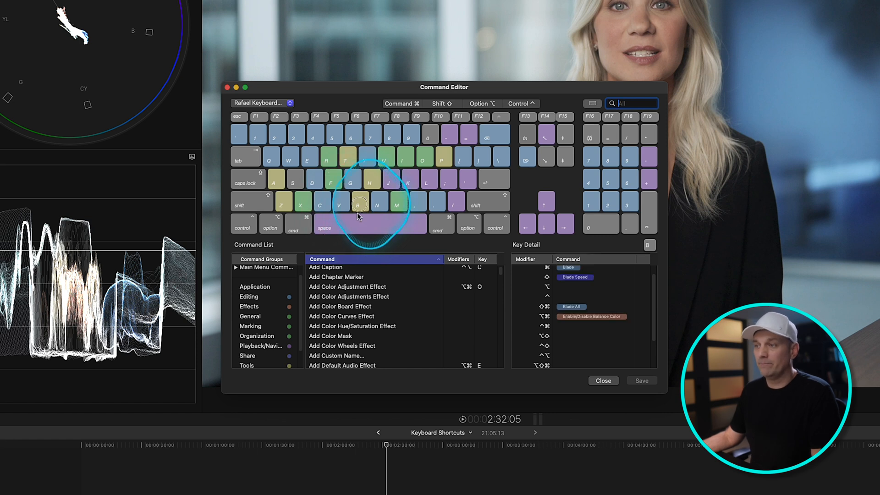
# Step: Inspect the B key's Blade, Blade Speed and Blade All commands and test the shortcut
pyautogui.click(294, 180)
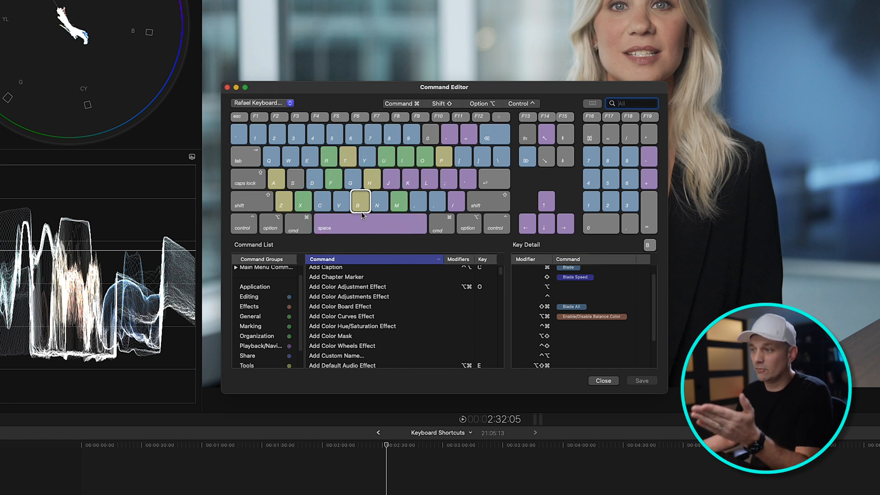
pyautogui.click(603, 381)
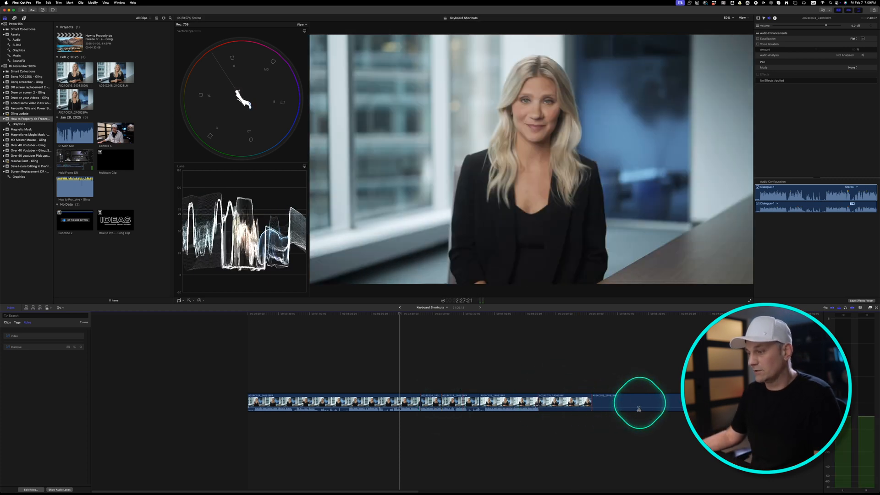
pyautogui.press('cmd+z')
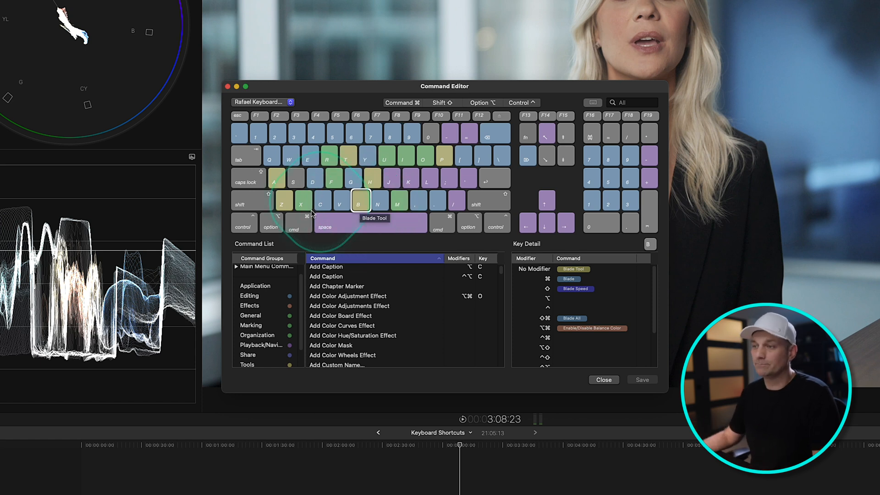
# Step: Check the C key's Copy assignment, then put a blade command on the B key's slot
pyautogui.click(321, 201)
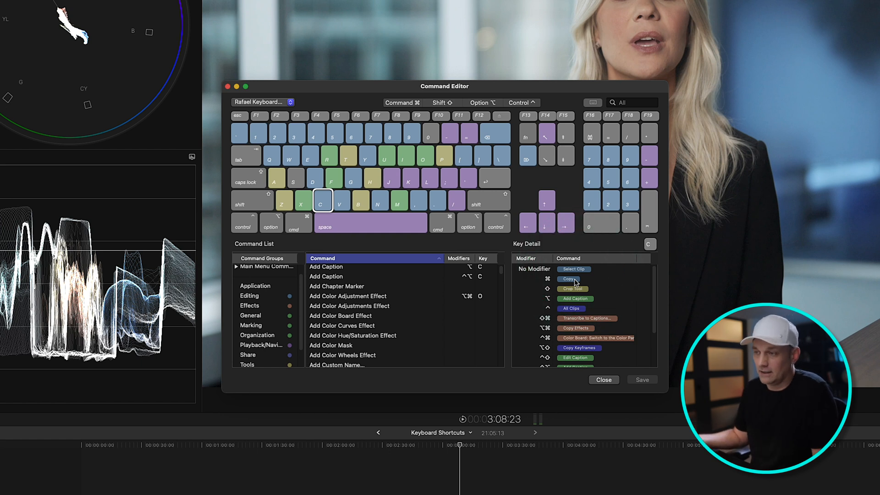
pyautogui.click(359, 202)
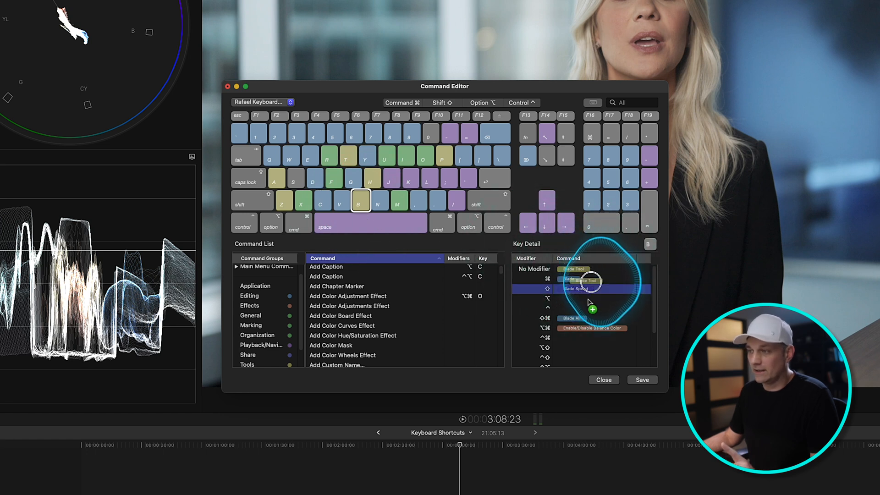
pyautogui.click(521, 103)
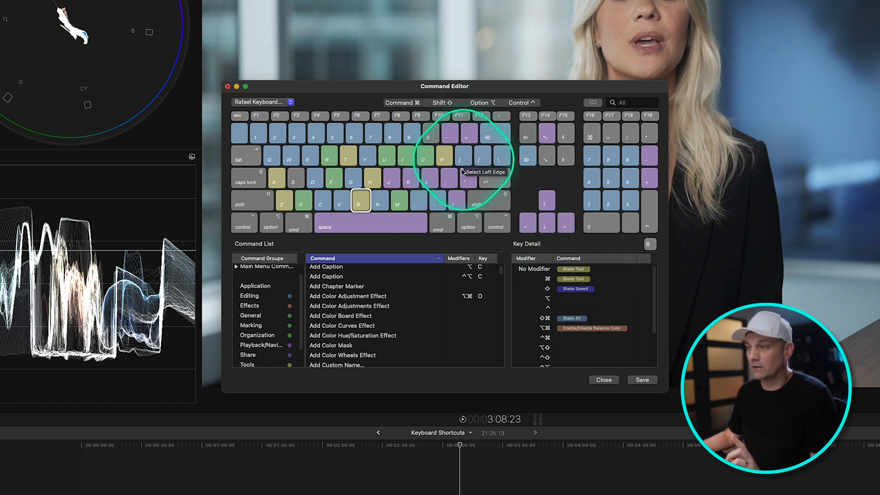
# Step: Move Trim Start from [ onto B and Trim End from ] onto N, then save the set
pyautogui.click(464, 156)
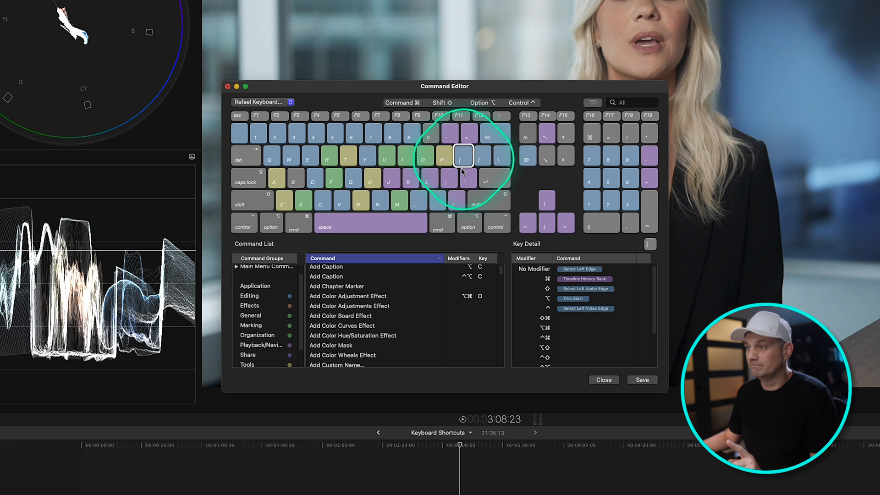
pyautogui.click(521, 103)
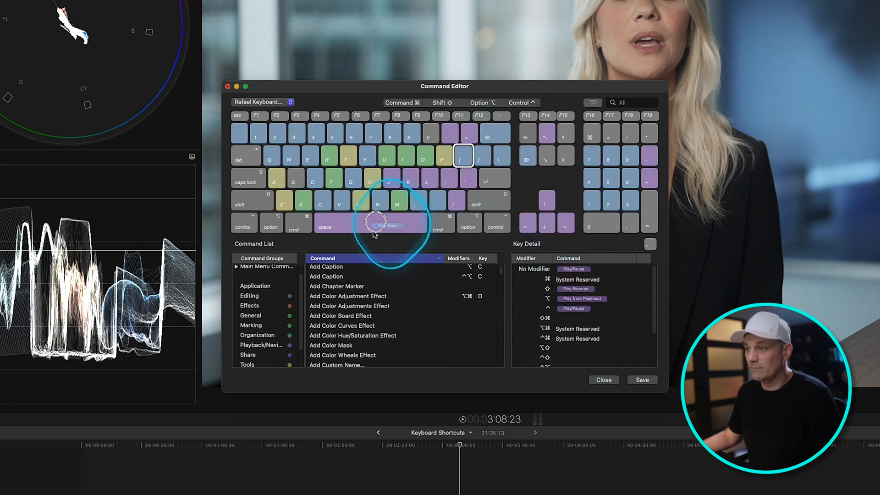
pyautogui.click(361, 203)
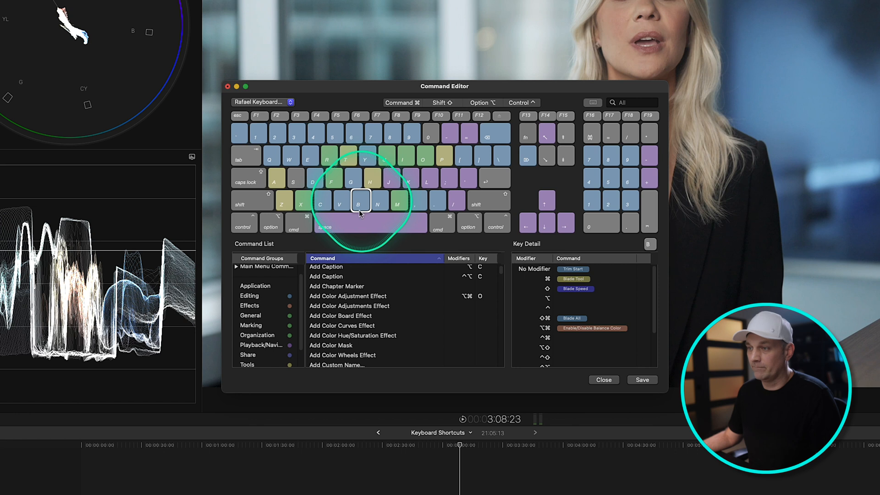
pyautogui.click(519, 103)
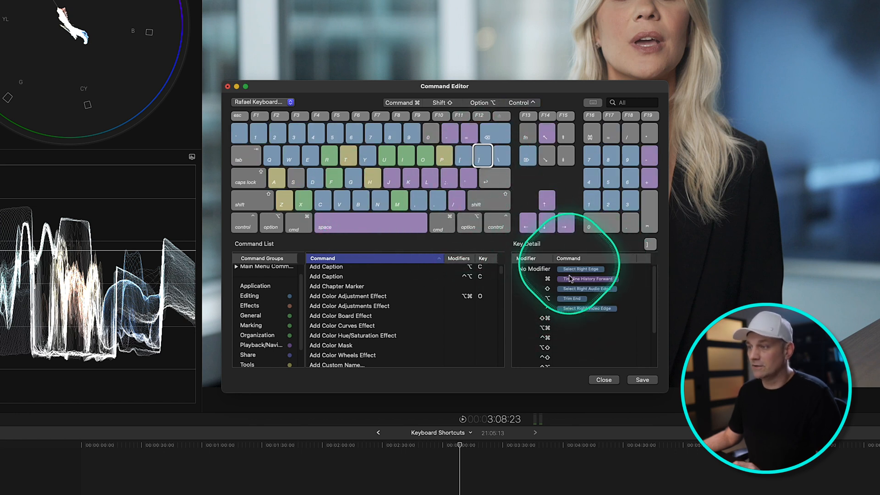
pyautogui.click(521, 103)
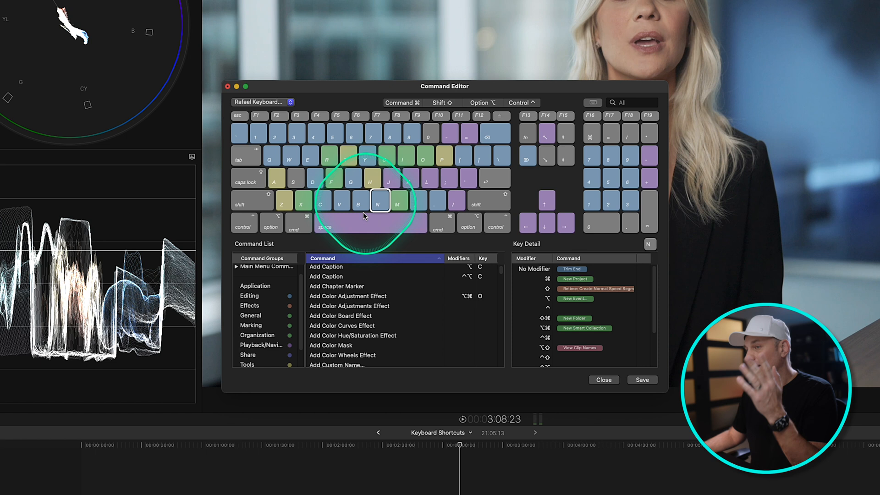
pyautogui.moveTo(444, 309)
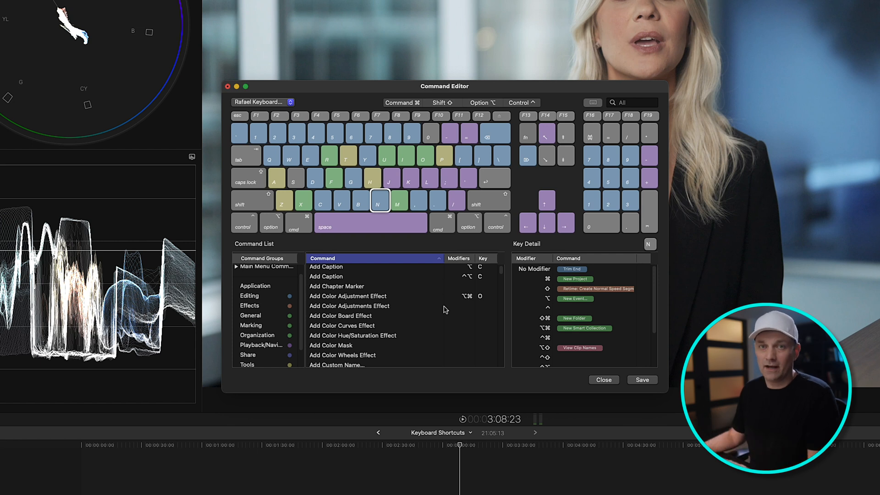
pyautogui.click(642, 379)
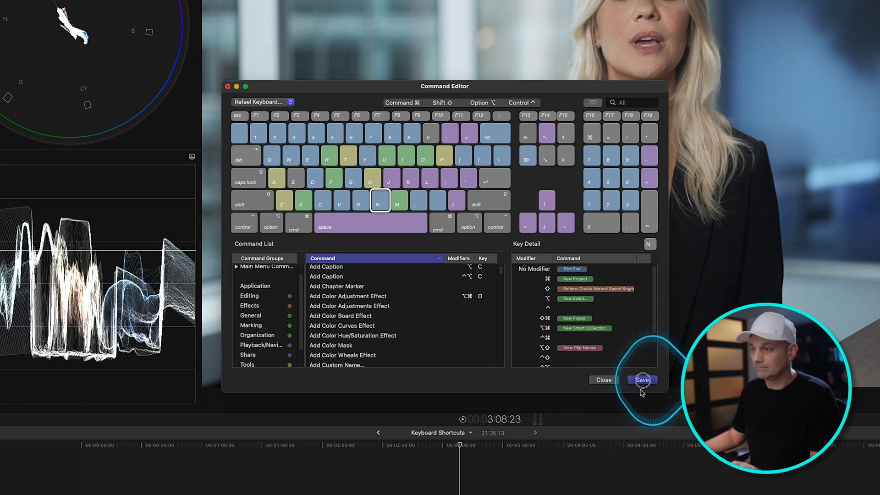
pyautogui.click(640, 379)
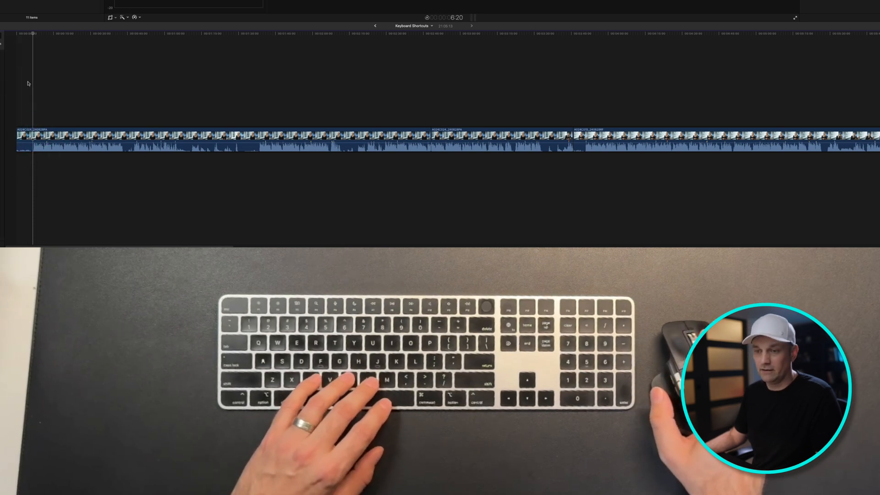
# Step: Blade the interview clip into pieces with C and trim starts with B and ends with N
pyautogui.press('b')
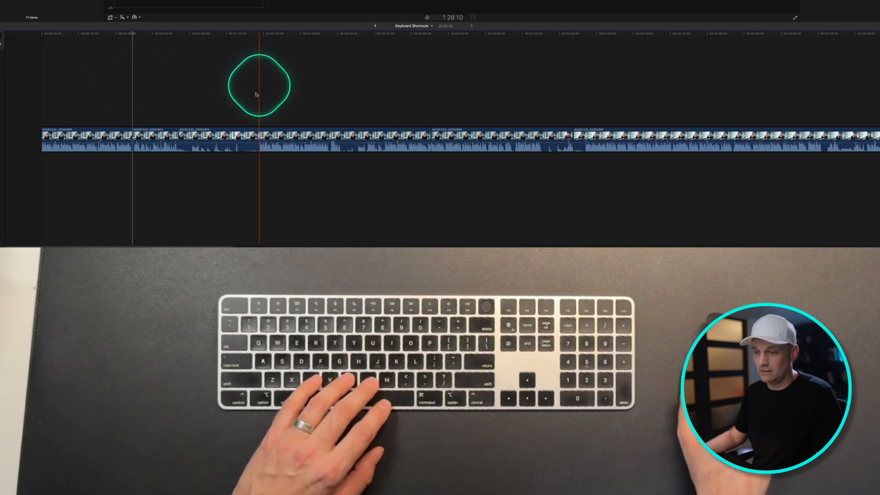
pyautogui.press('c')
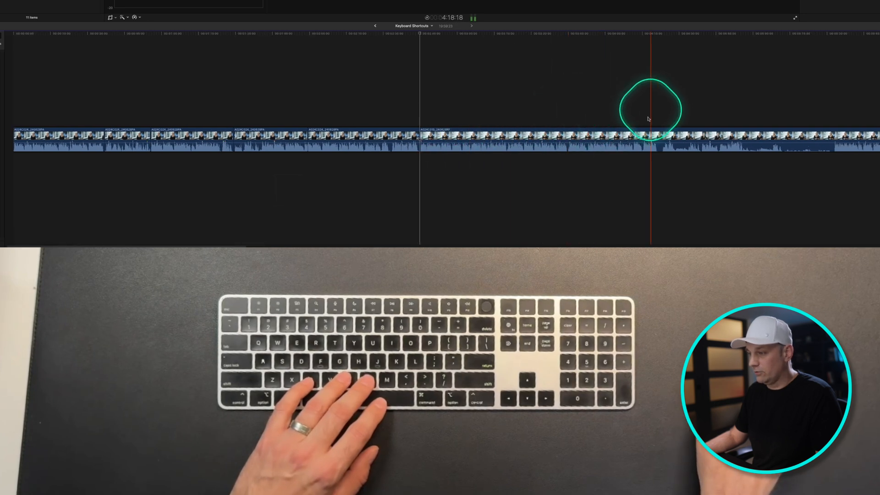
pyautogui.press('b')
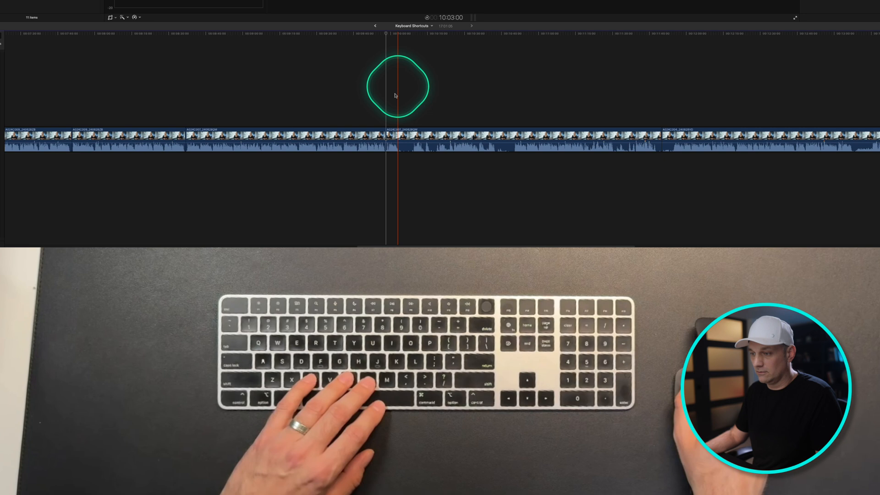
pyautogui.press('b')
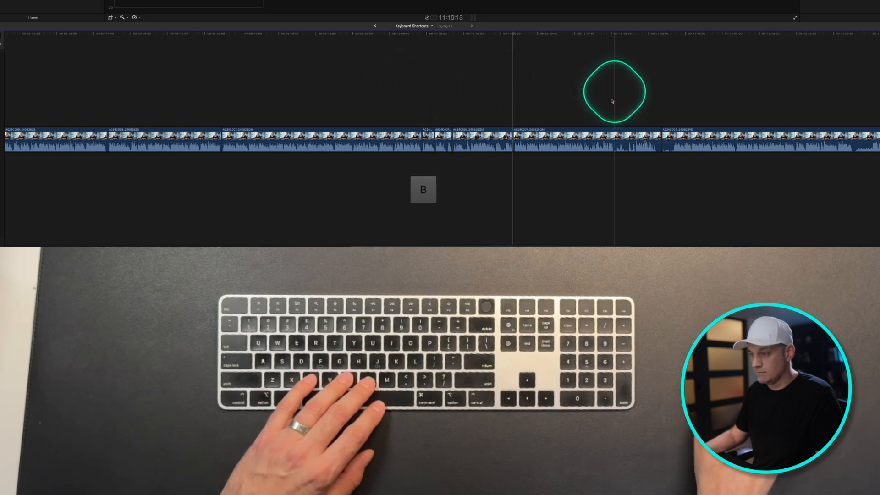
pyautogui.press('c')
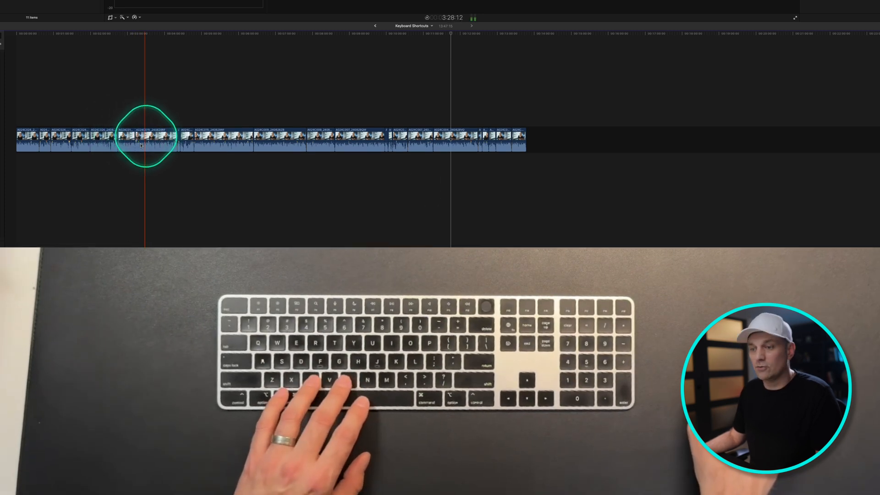
pyautogui.press('c')
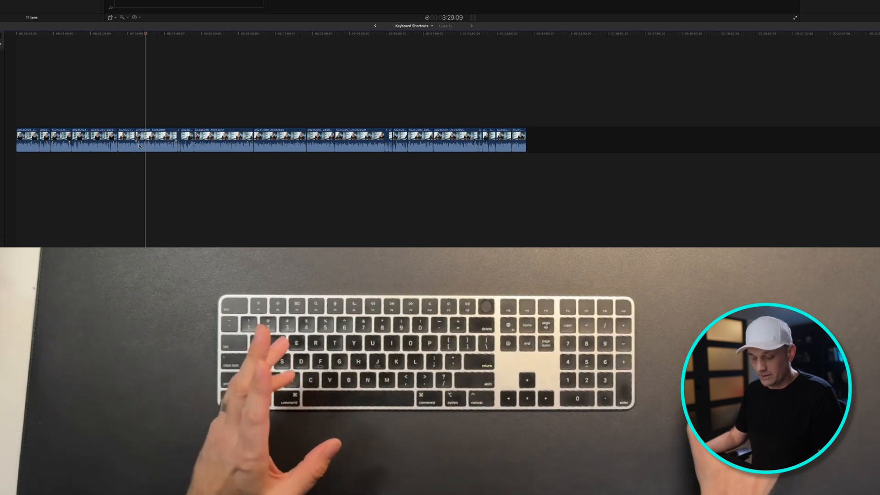
pyautogui.press('n')
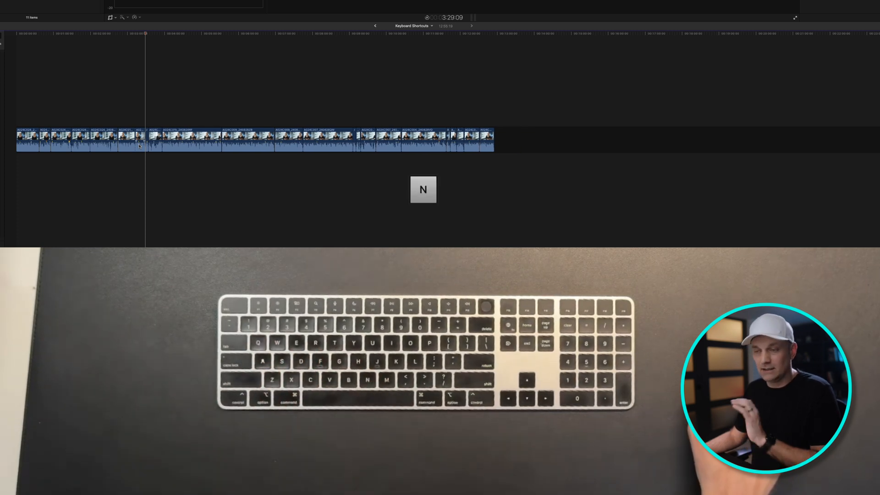
pyautogui.press('n')
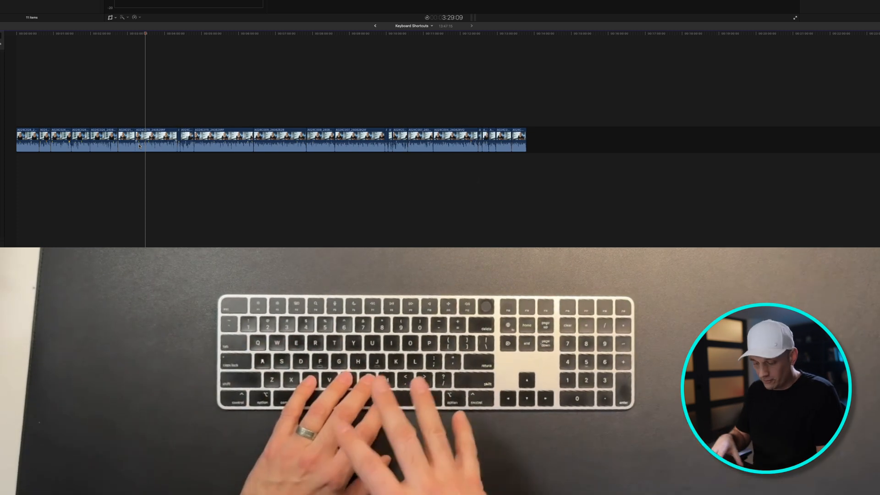